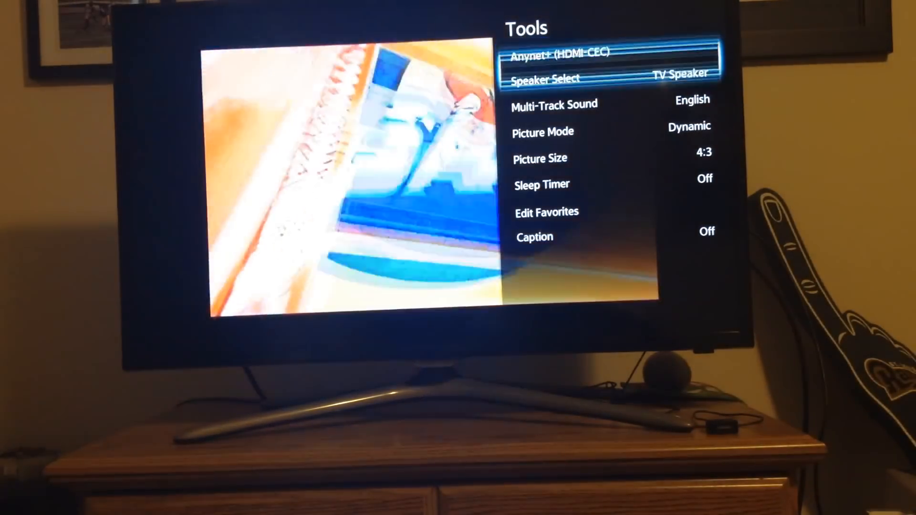
Open the Picture Size choices and scroll down toward Smart View 2, leaving 4:3 active
left_click(539, 159)
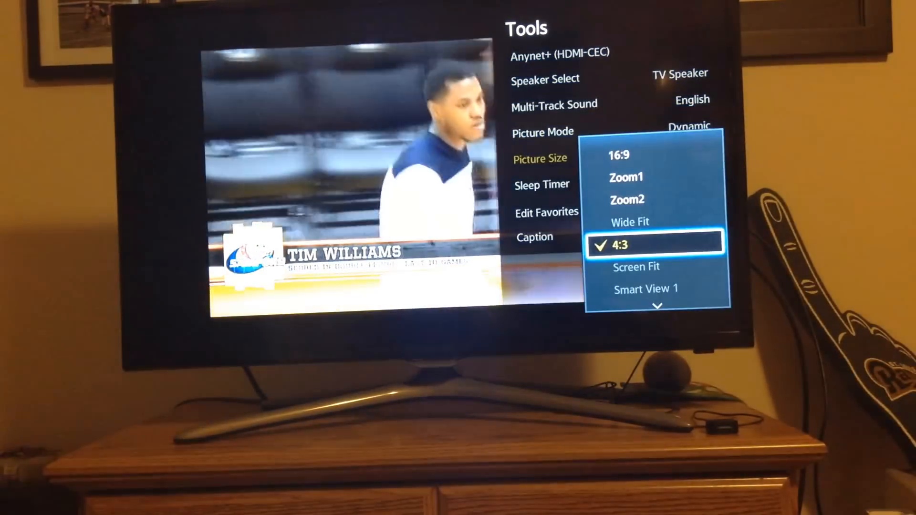
scroll("down", 3)
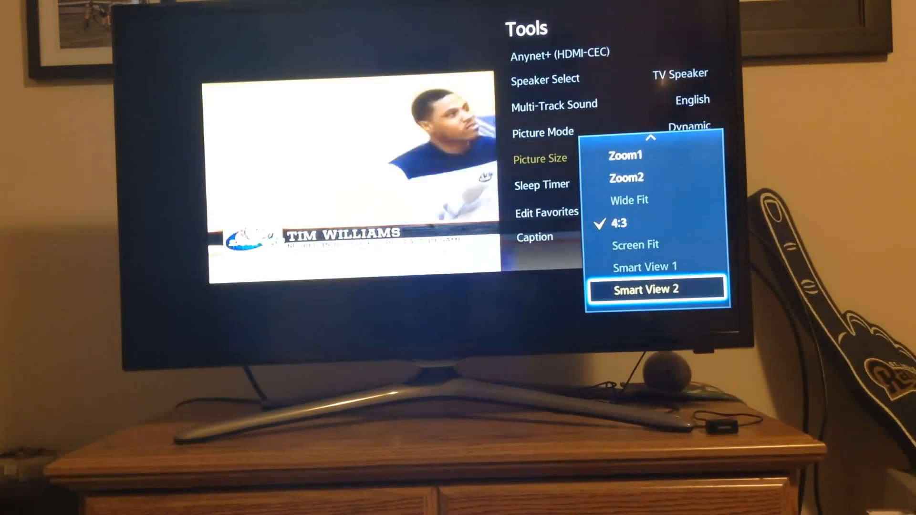